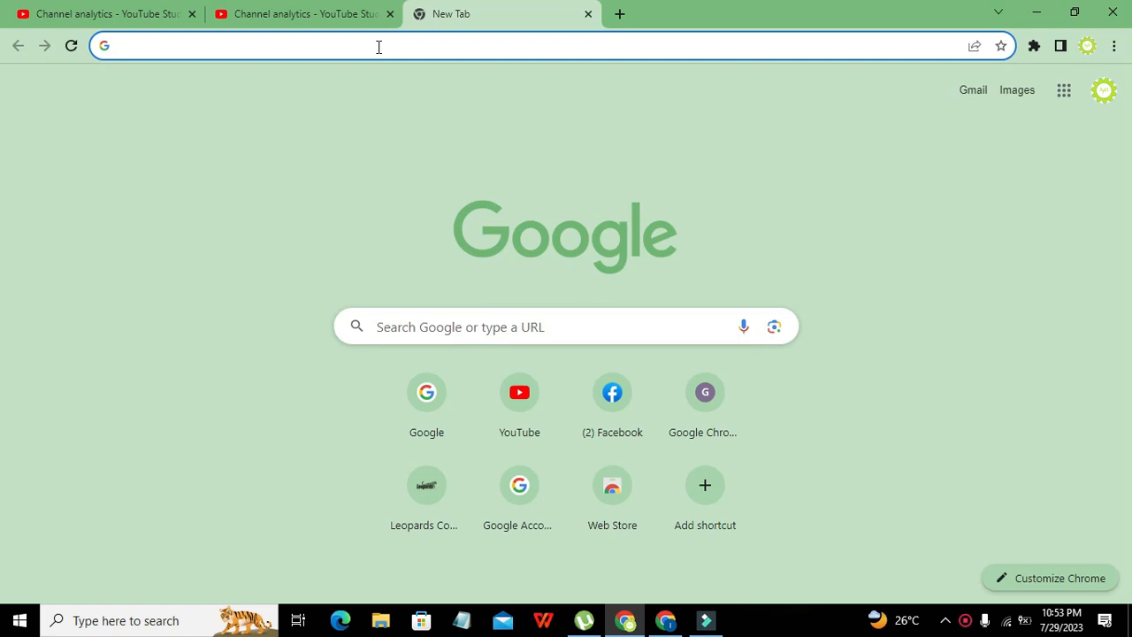
Search Google for 'wokwi' and open the Wokwi Online ESP32, STM32, Arduino Simulator result.
text(google.com)
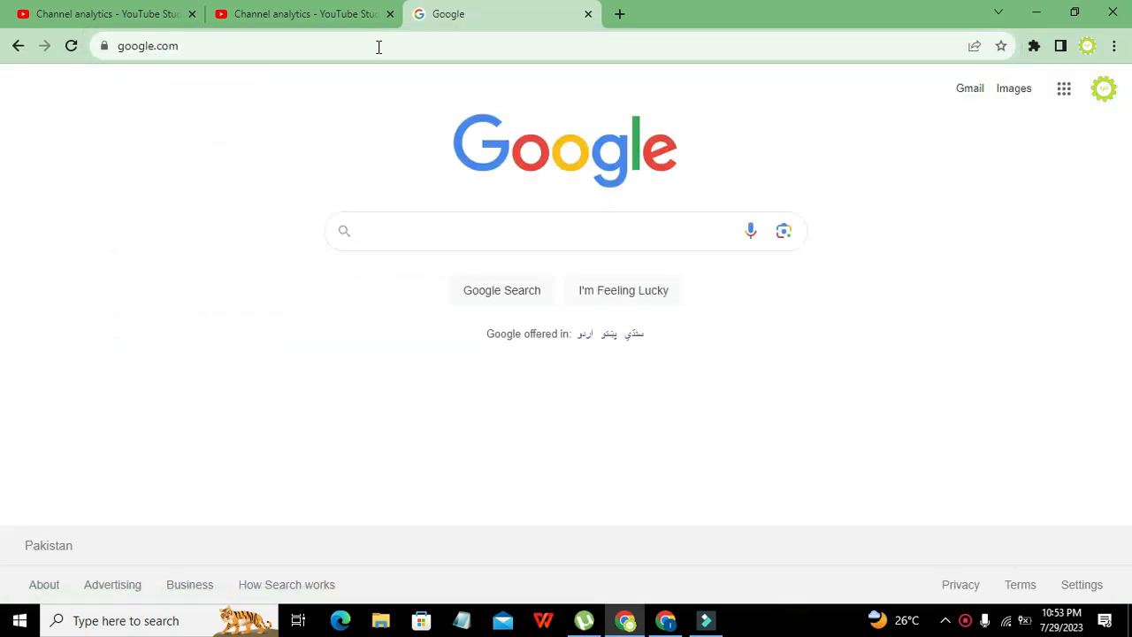
text(wokwi)
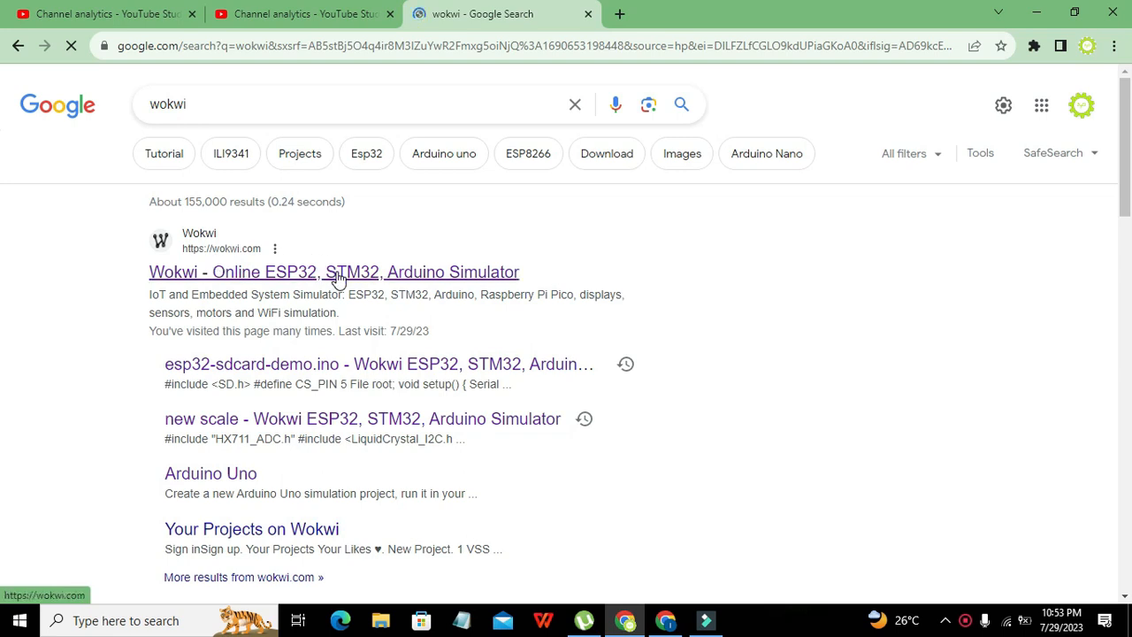
click(334, 272)
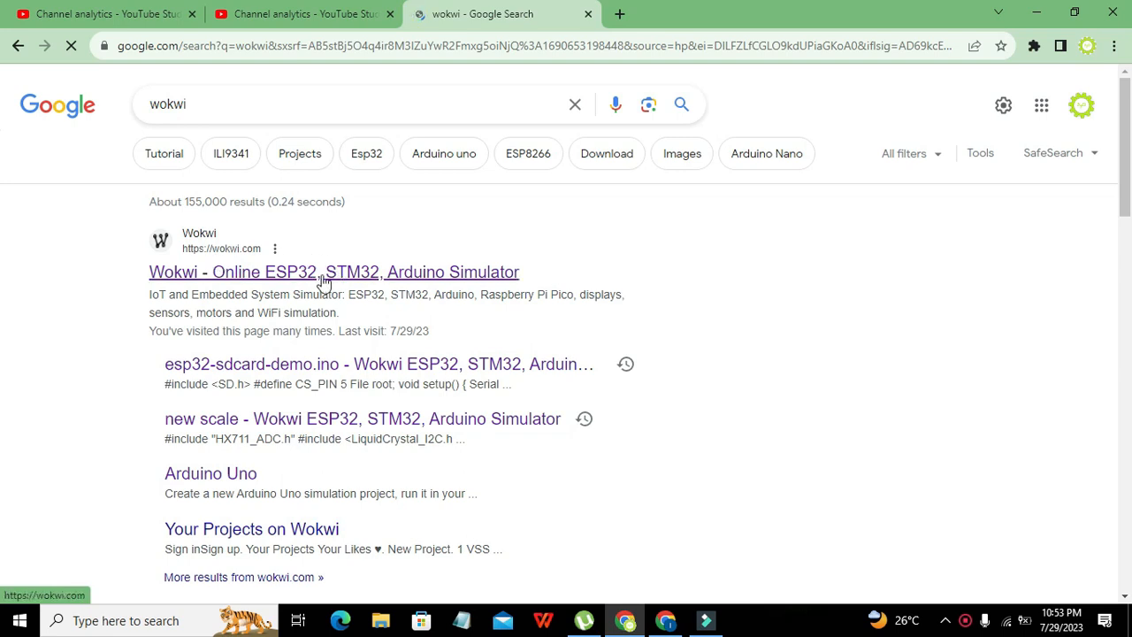
click(333, 271)
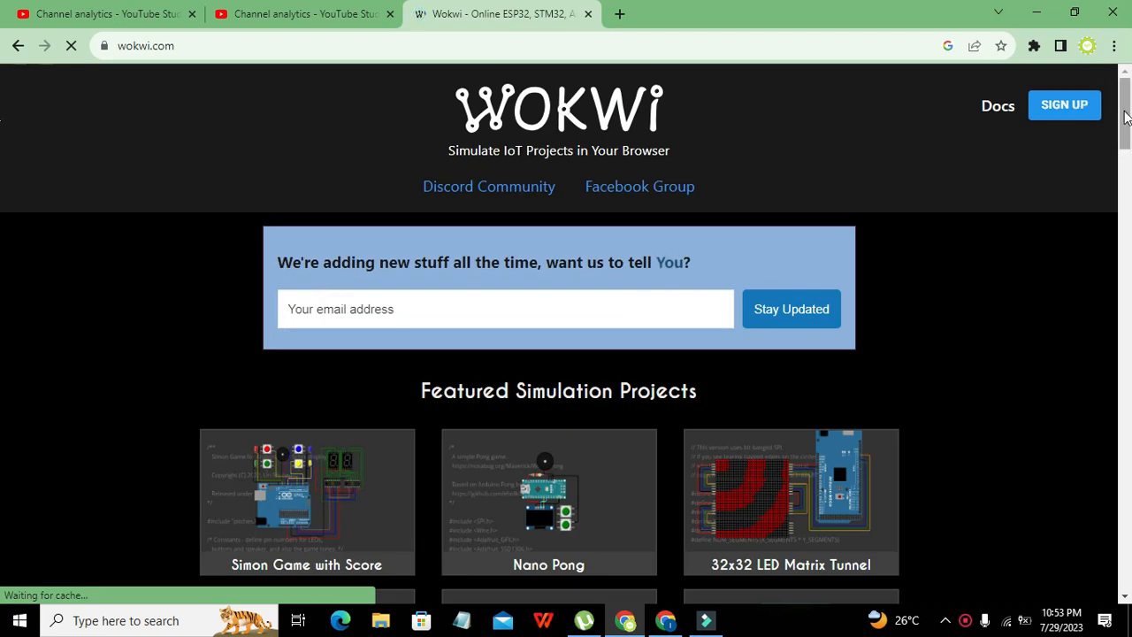
Create a new project from the Arduino Uno card under Start from Scratch.
scroll(down, 3)
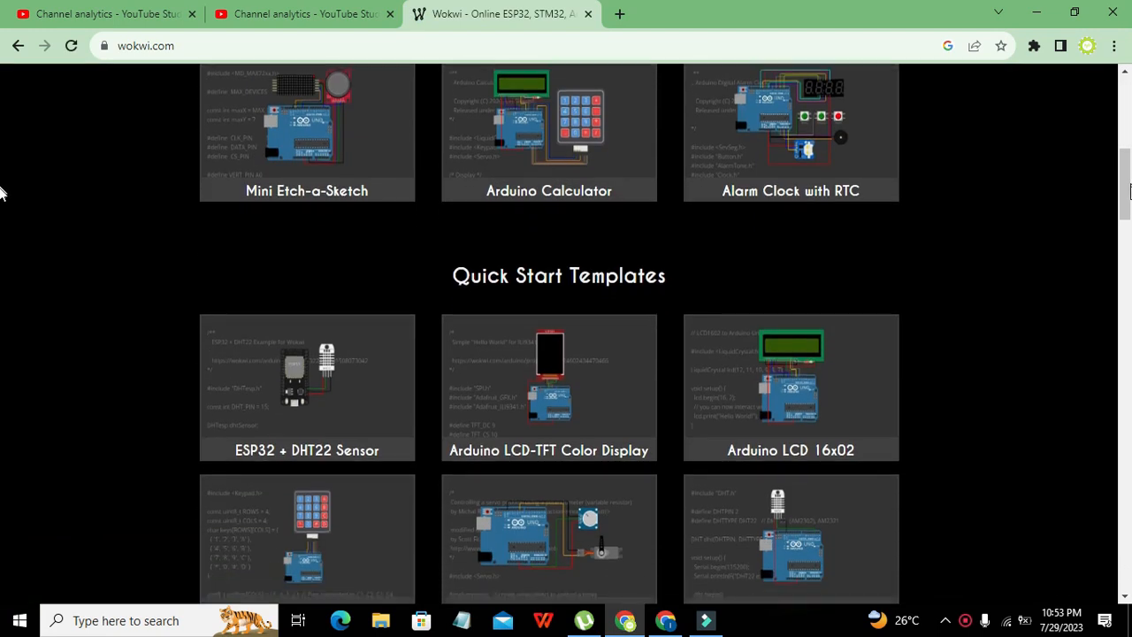
scroll(down, 3)
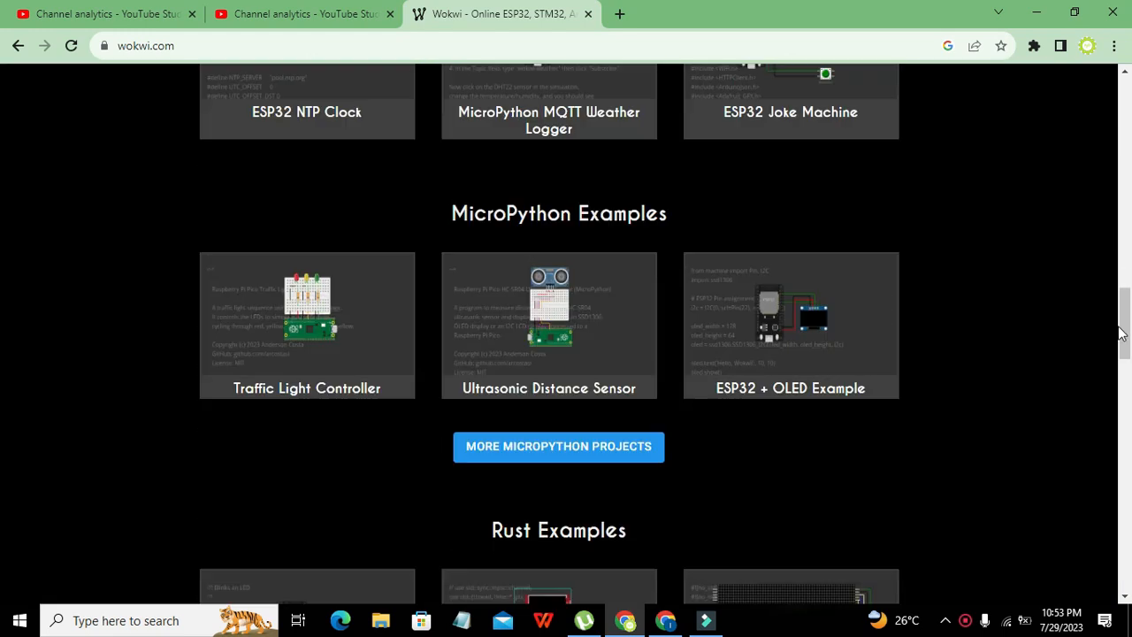
scroll(down, 3)
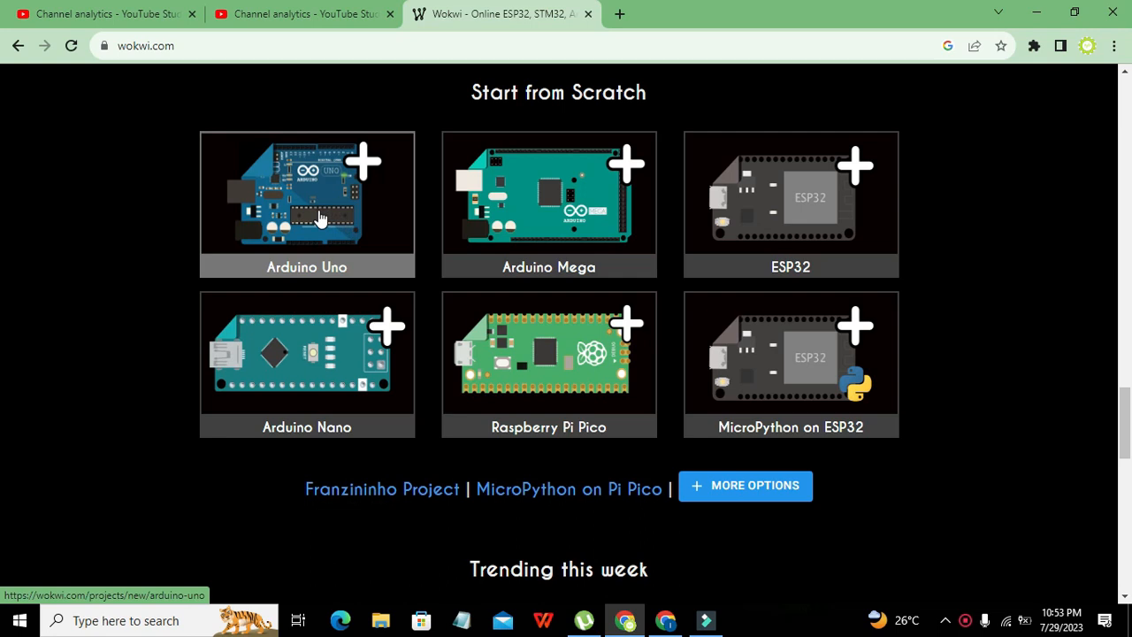
click(307, 204)
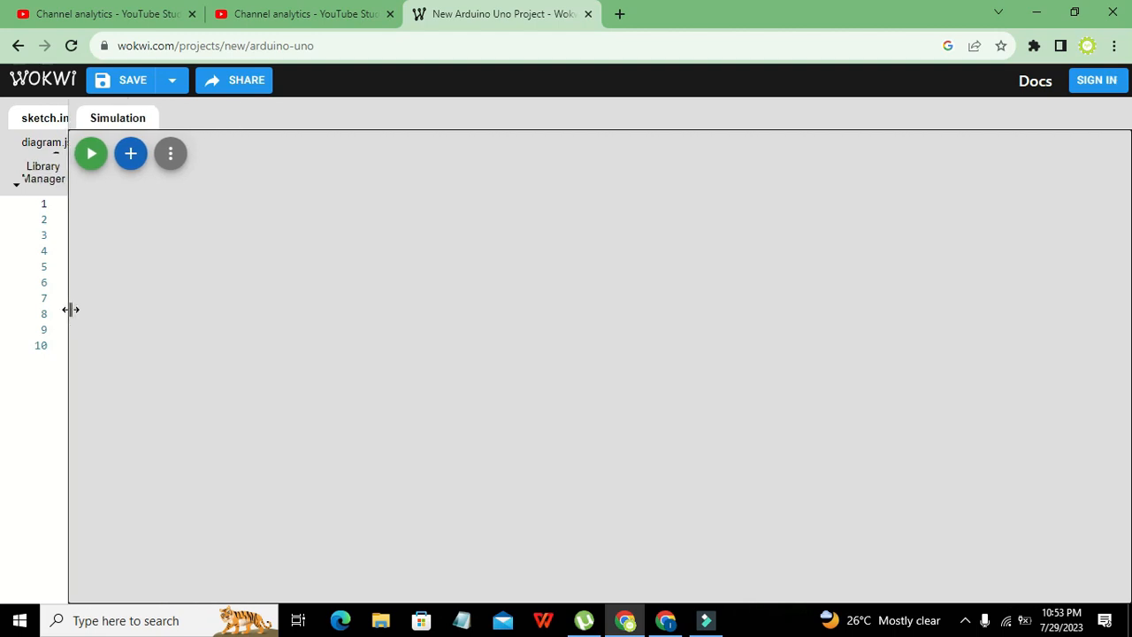
Drag the code/simulation divider left to enlarge the simulation canvas.
drag(69, 308, 55, 303)
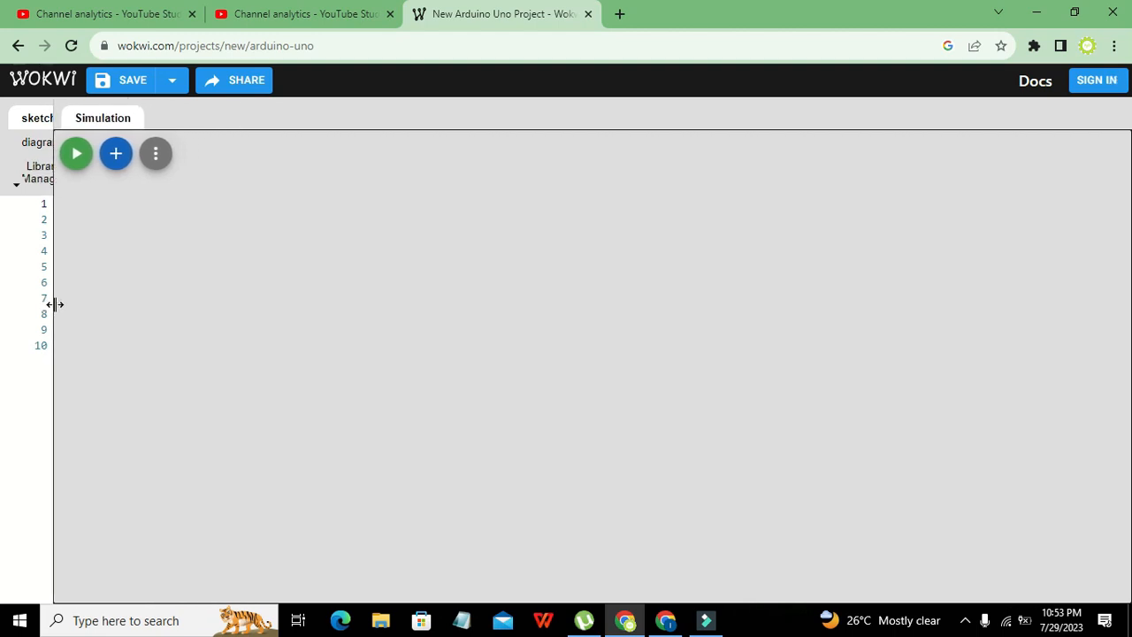
mouse_move(106, 255)
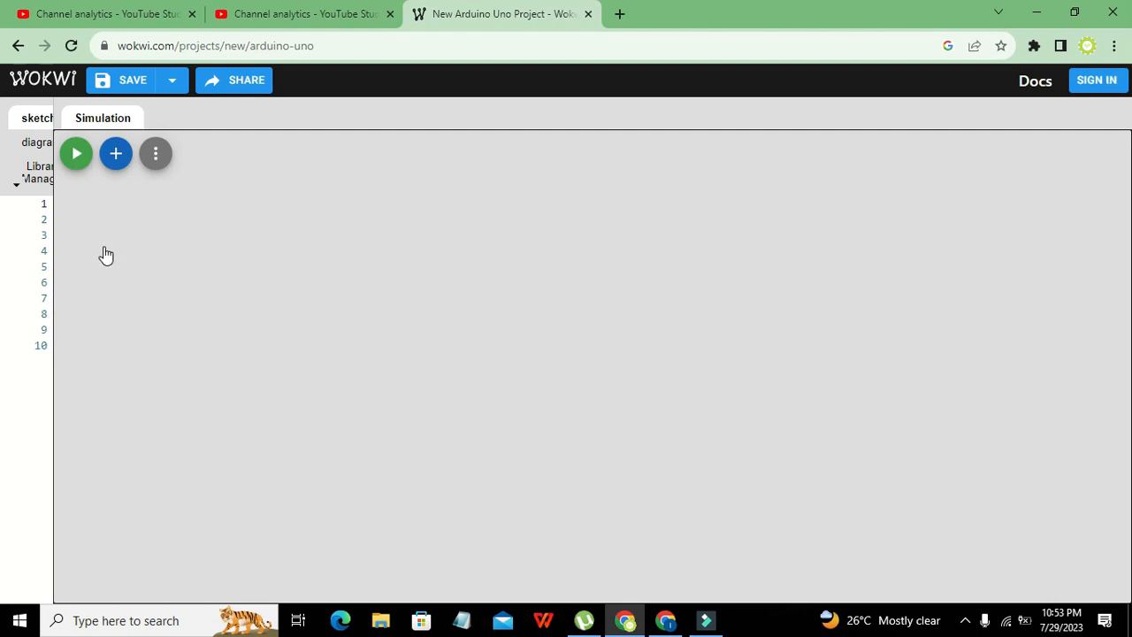
mouse_move(503, 318)
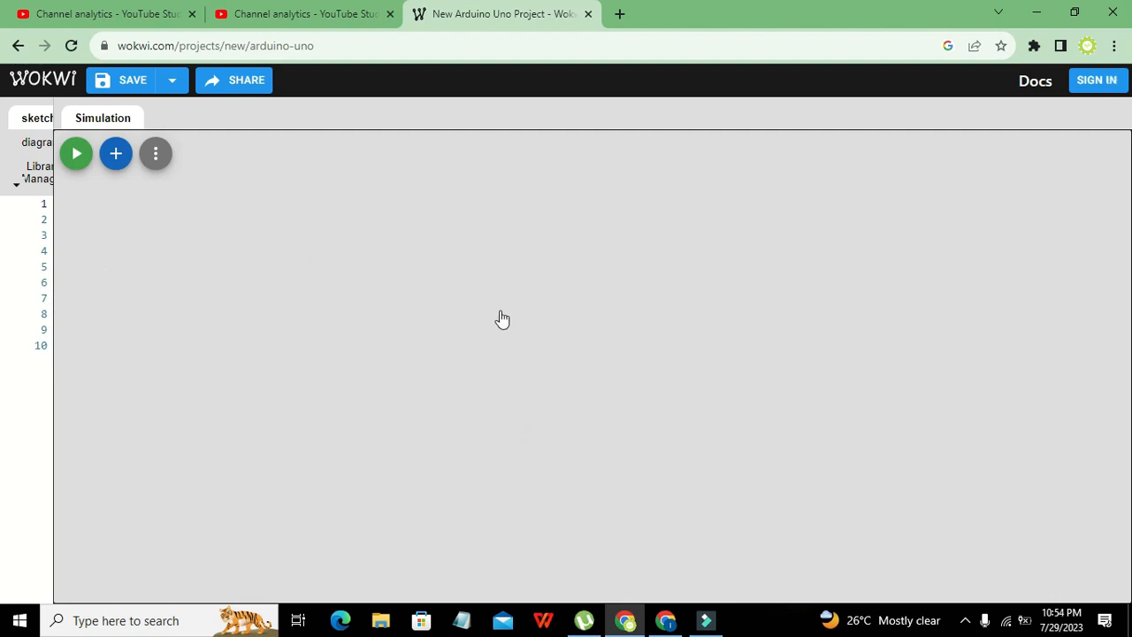
mouse_move(348, 215)
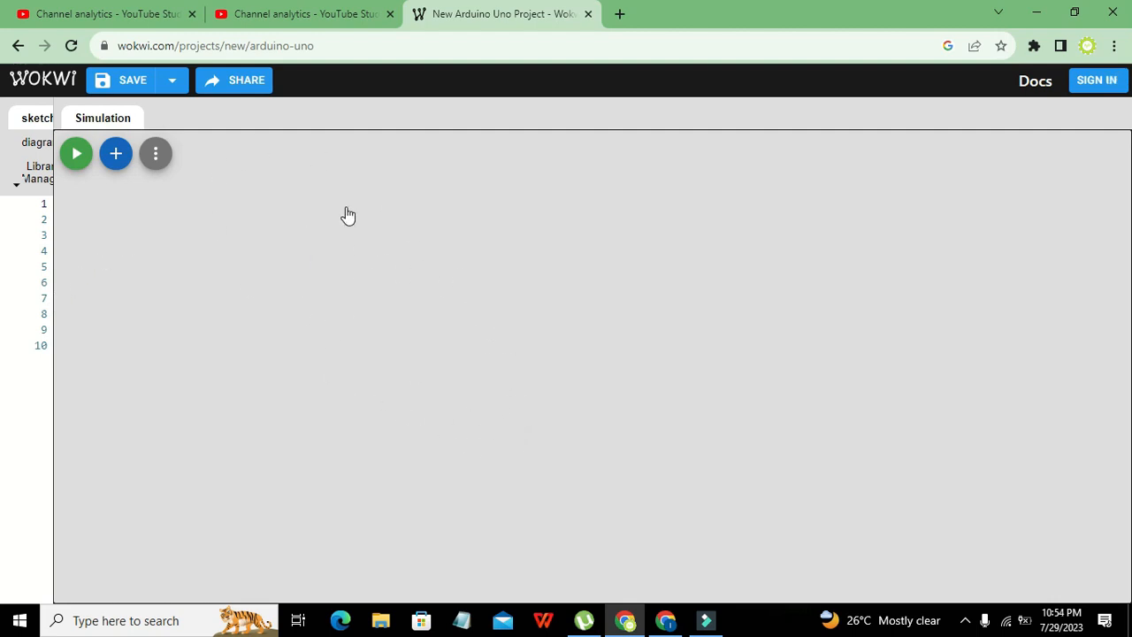
mouse_move(155, 153)
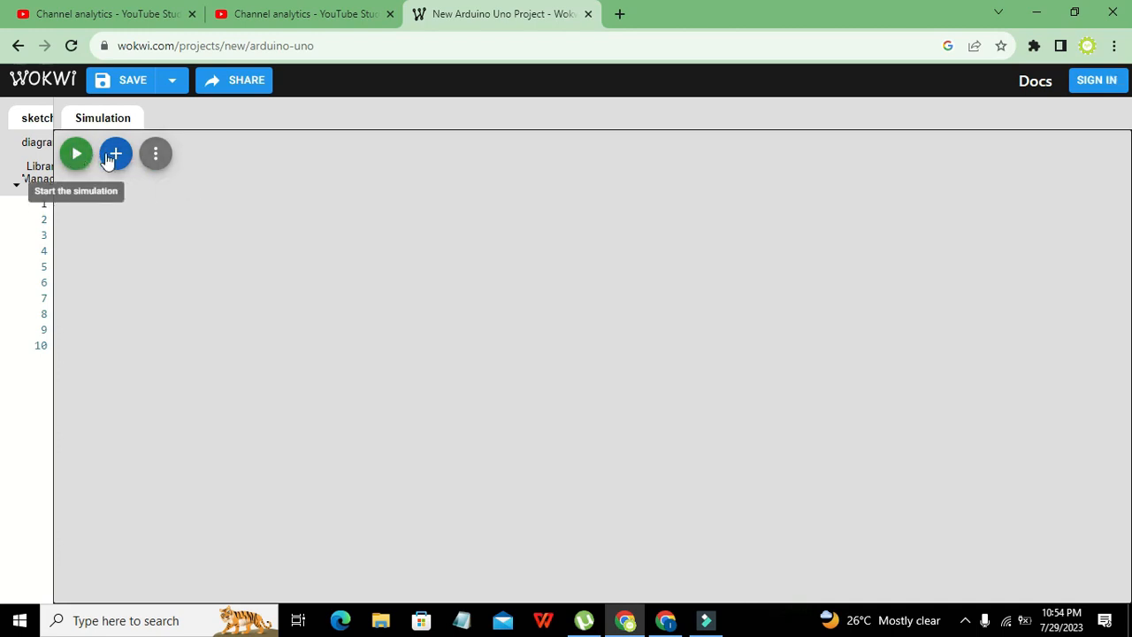
mouse_move(115, 153)
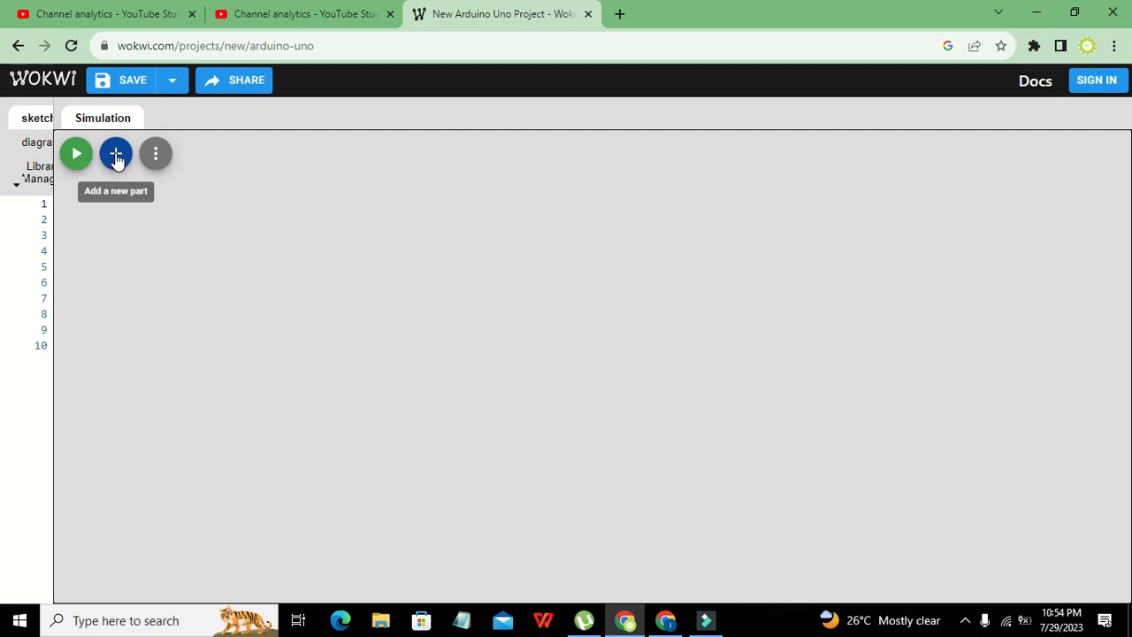
Add an LED and a pushbutton, placing the pushbutton left of the LED.
click(116, 153)
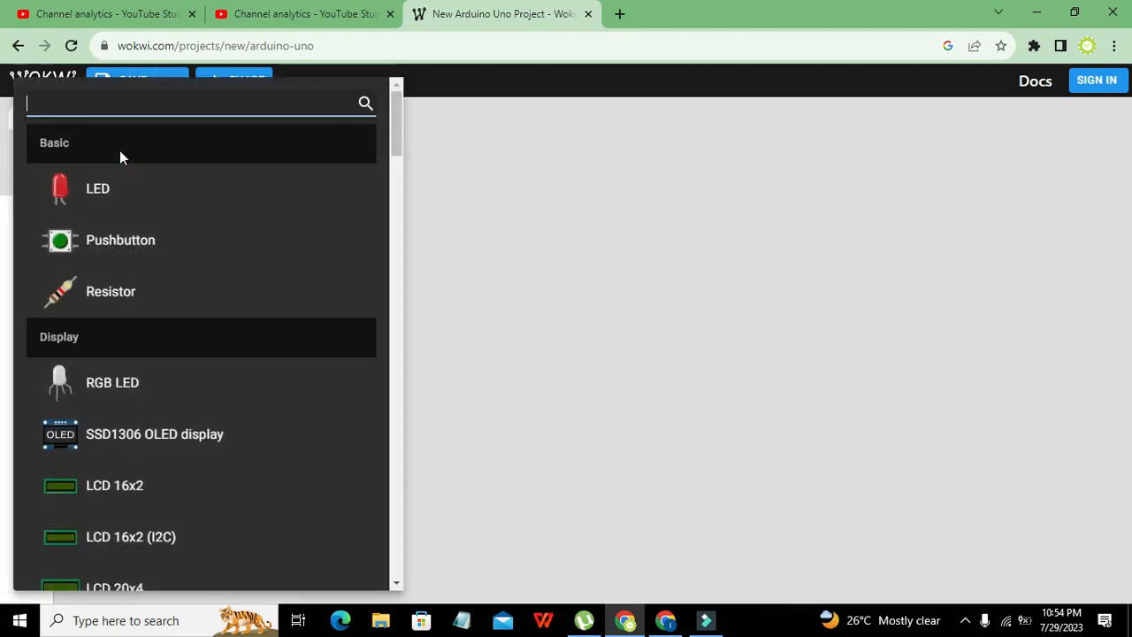
mouse_move(96, 245)
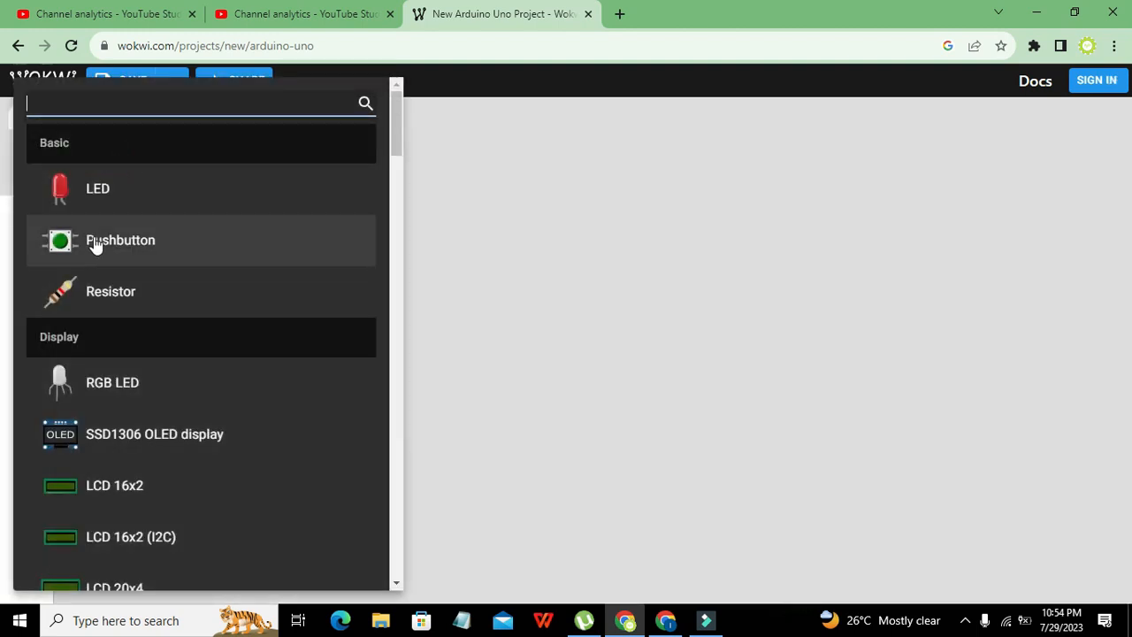
click(98, 189)
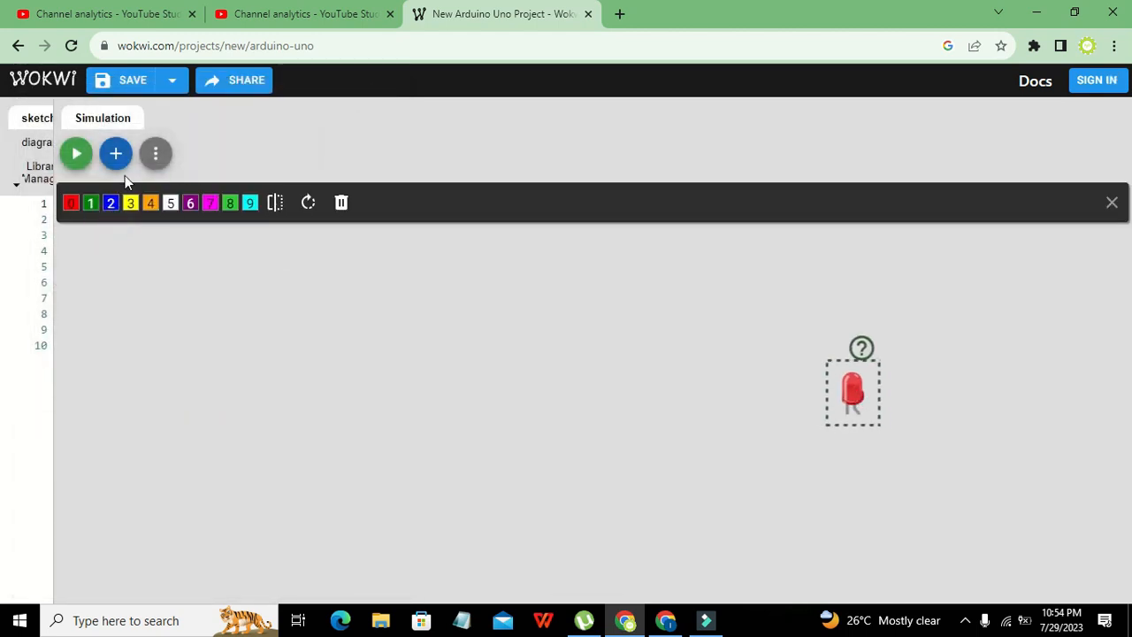
click(115, 153)
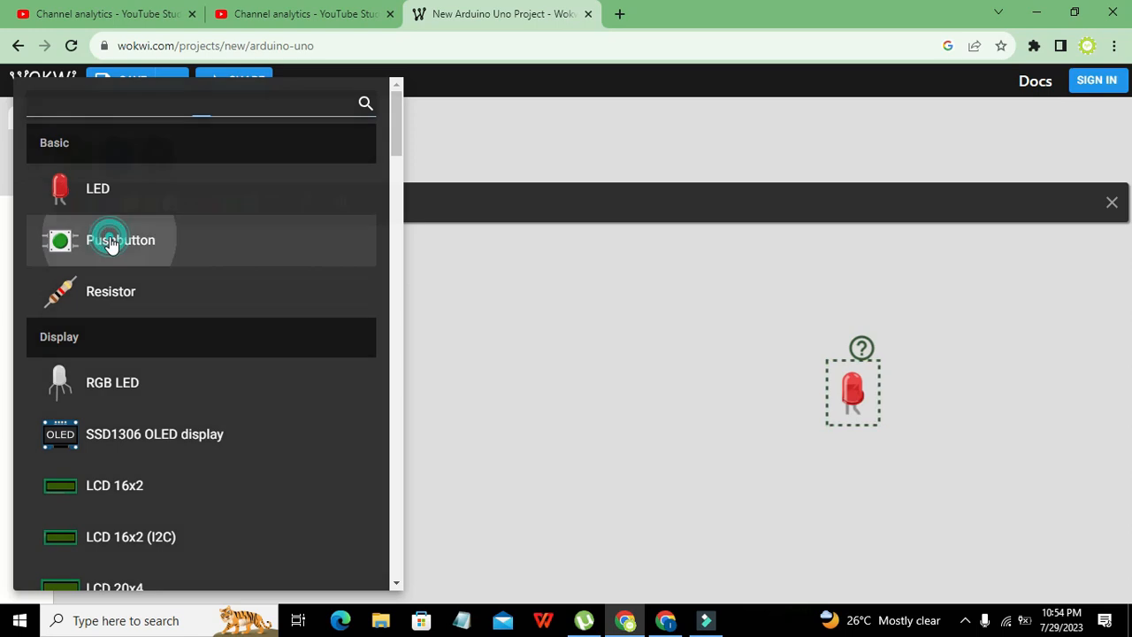
click(121, 240)
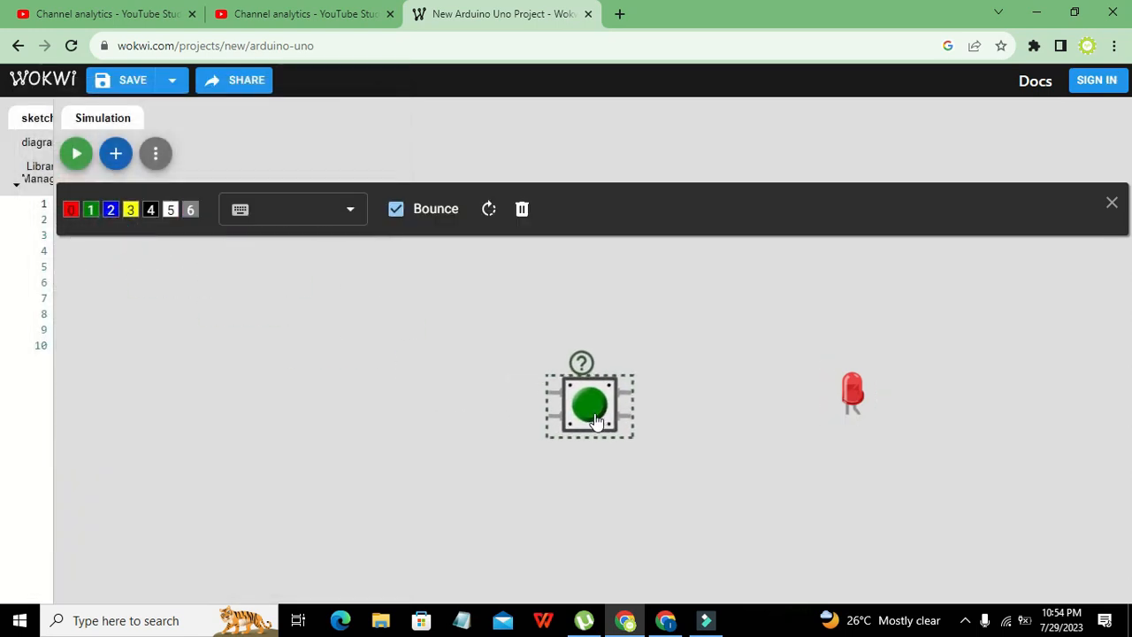
drag(590, 407, 515, 383)
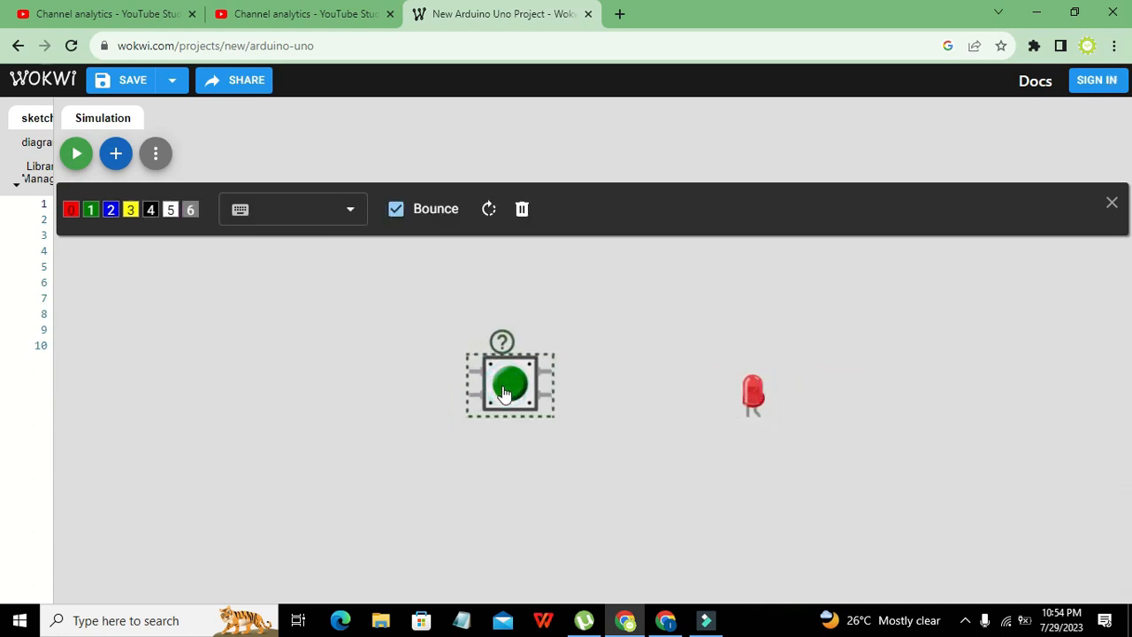
click(752, 394)
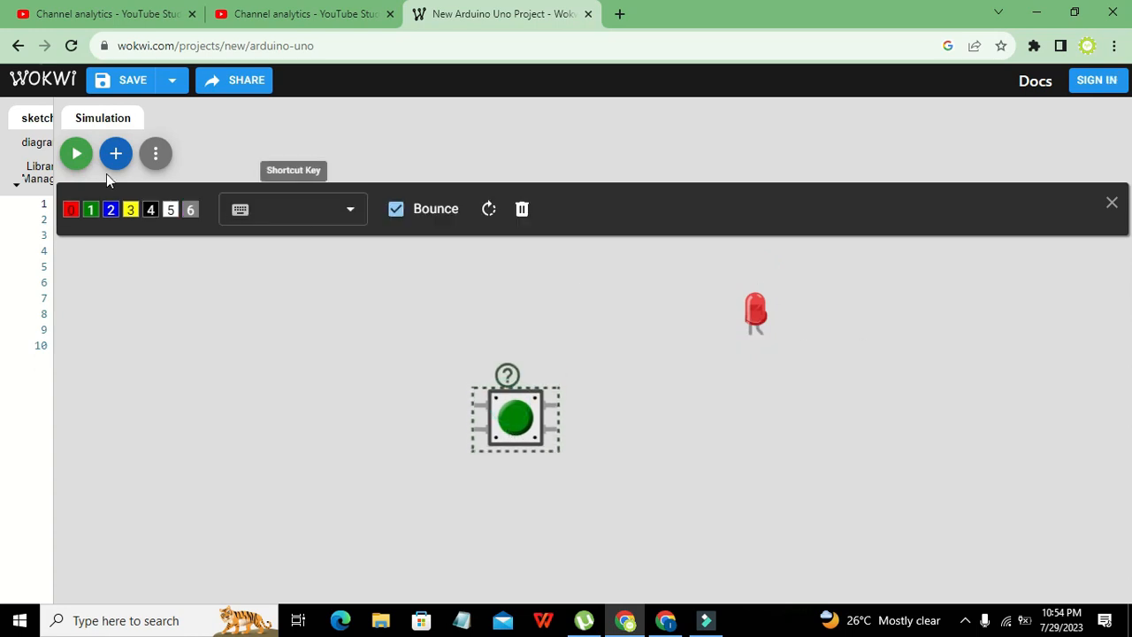
click(115, 153)
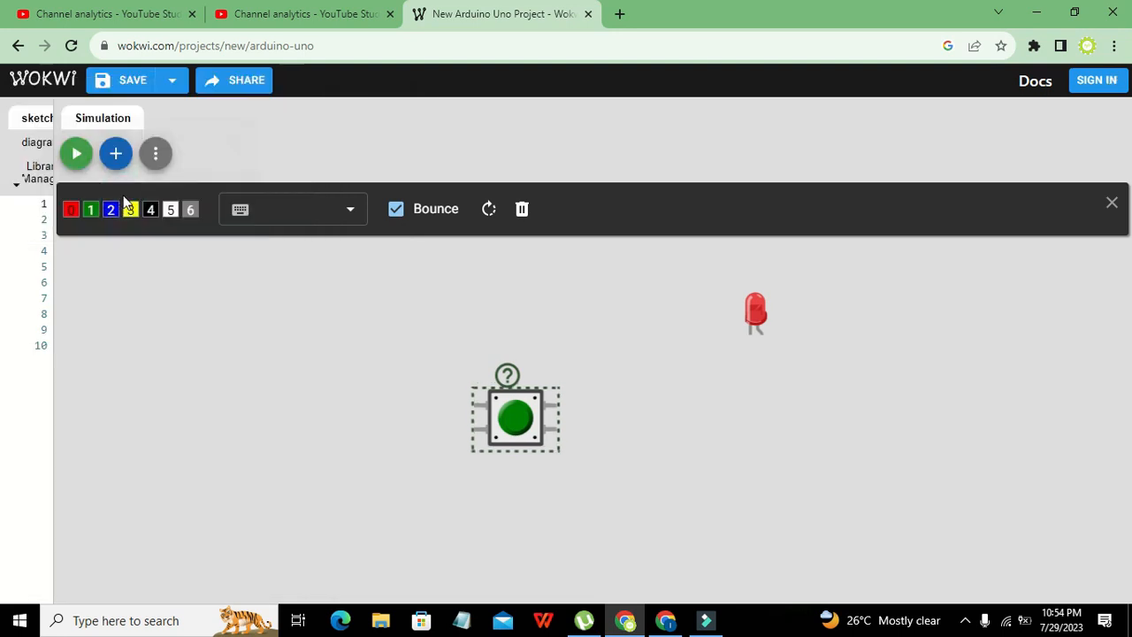
Add a VCC supply above the LED and a ground symbol below it.
click(1111, 202)
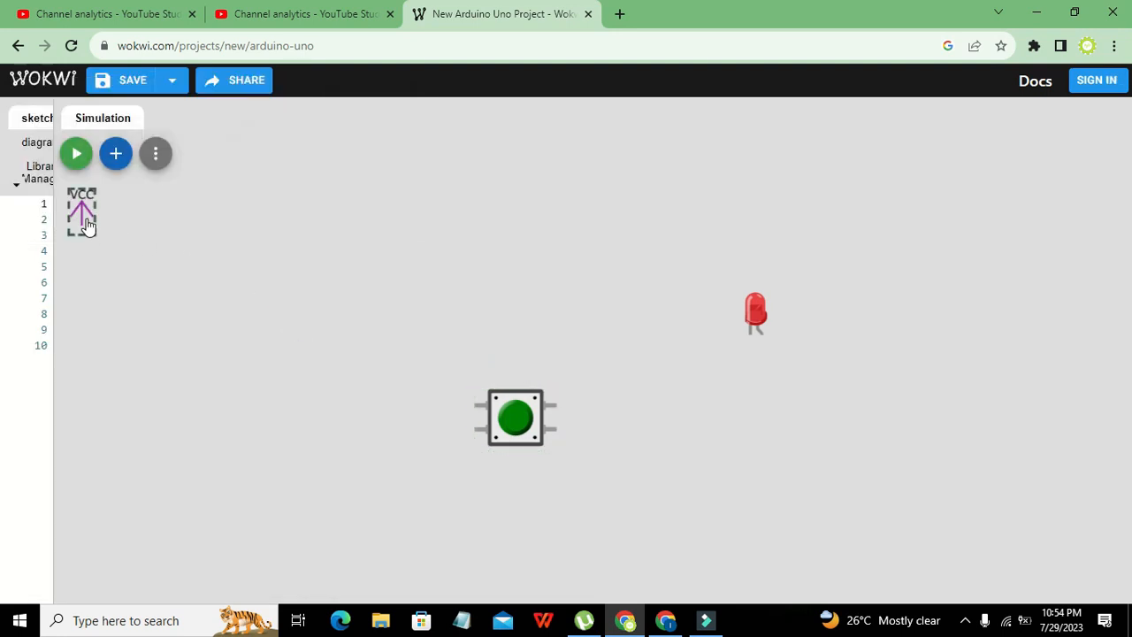
drag(81, 212, 576, 298)
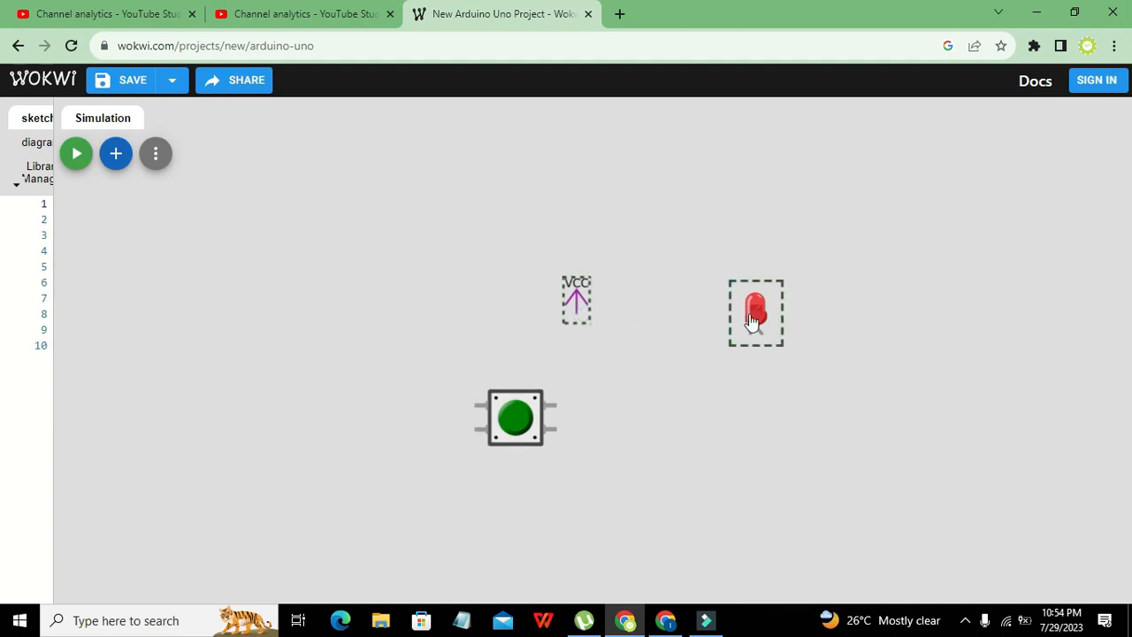
drag(756, 313, 652, 446)
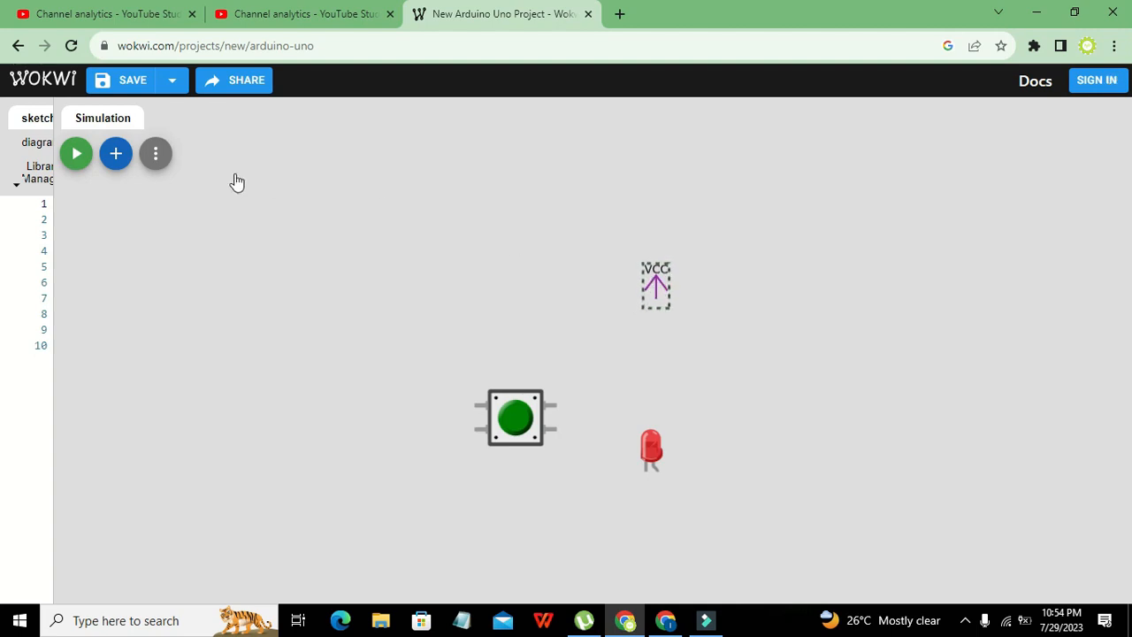
click(116, 153)
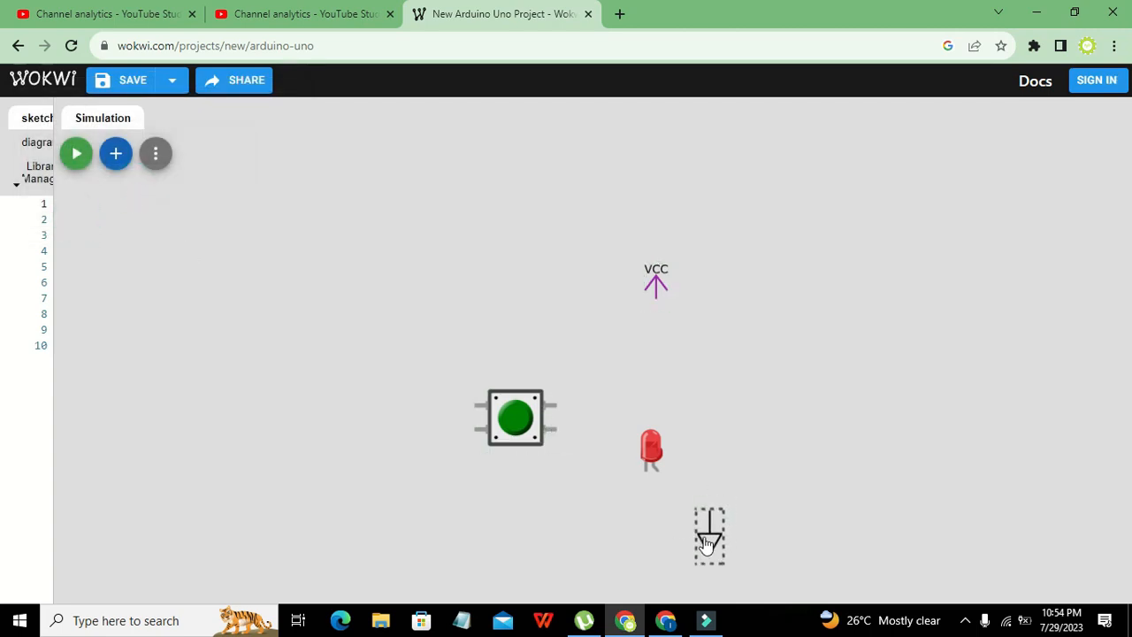
drag(709, 535, 644, 548)
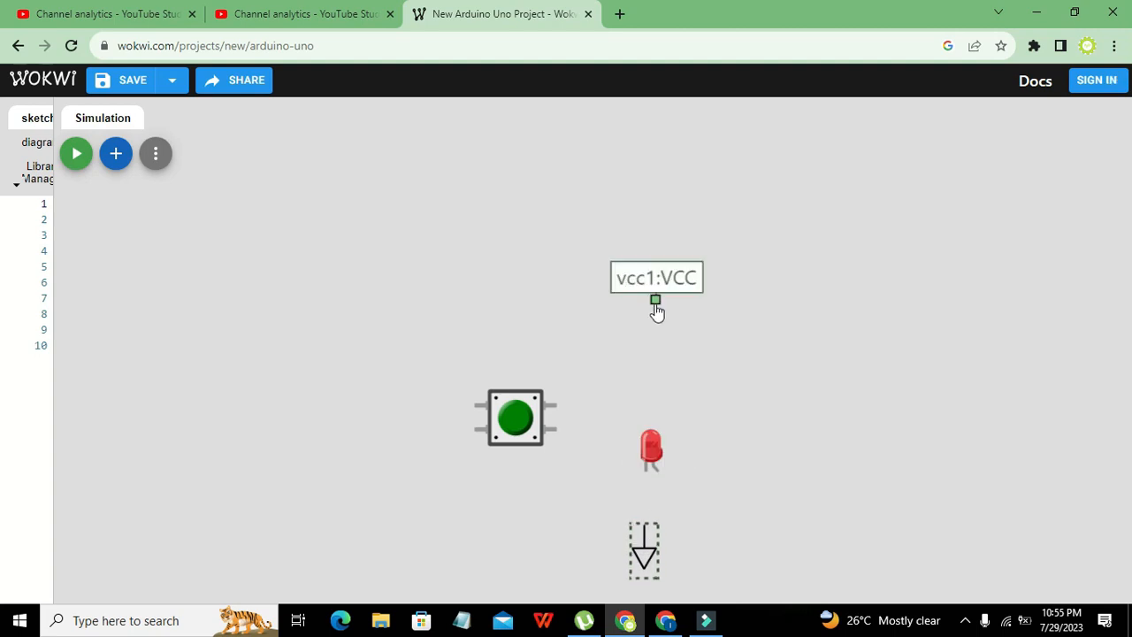
Draw wires VCC to btn1:1.r, btn1:2.r to LED anode, and LED cathode to GND.
drag(655, 299, 557, 406)
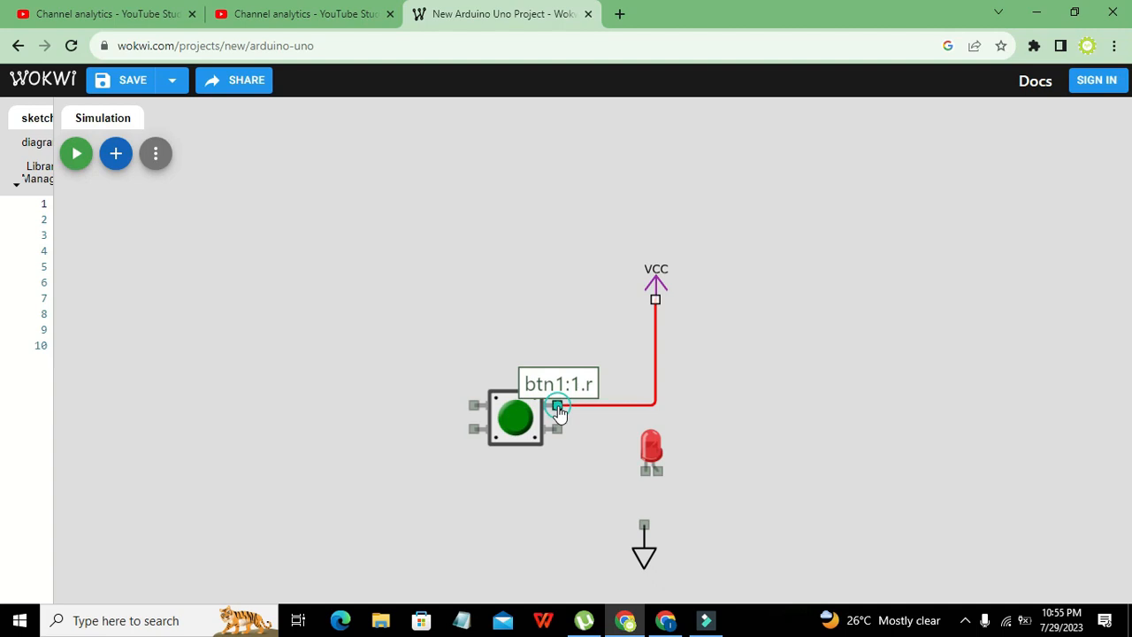
click(516, 418)
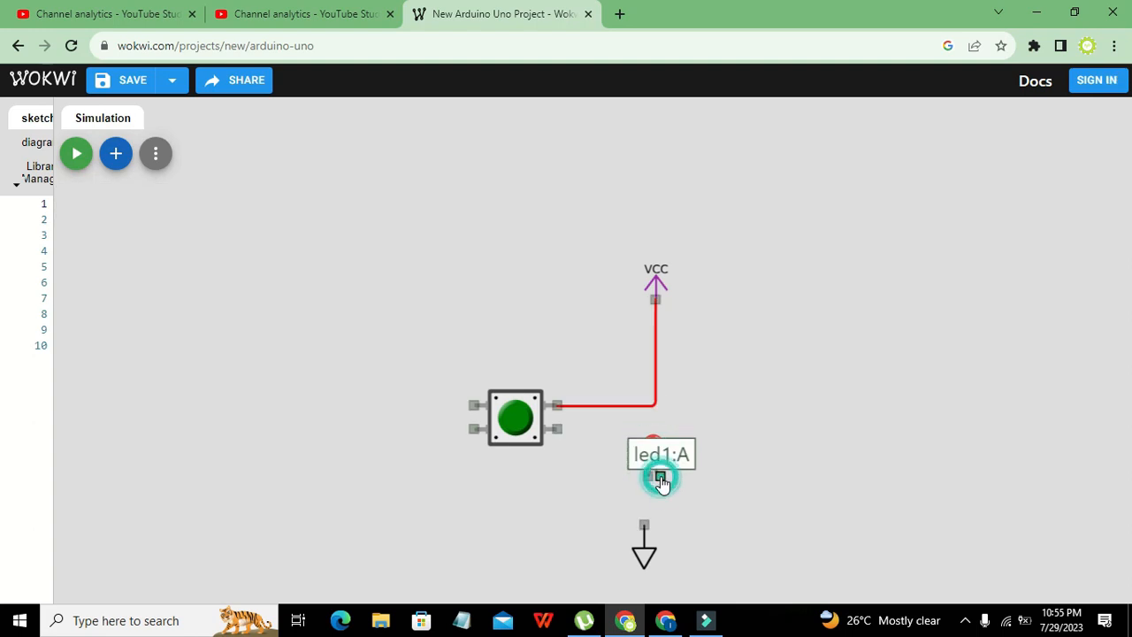
drag(662, 478, 582, 502)
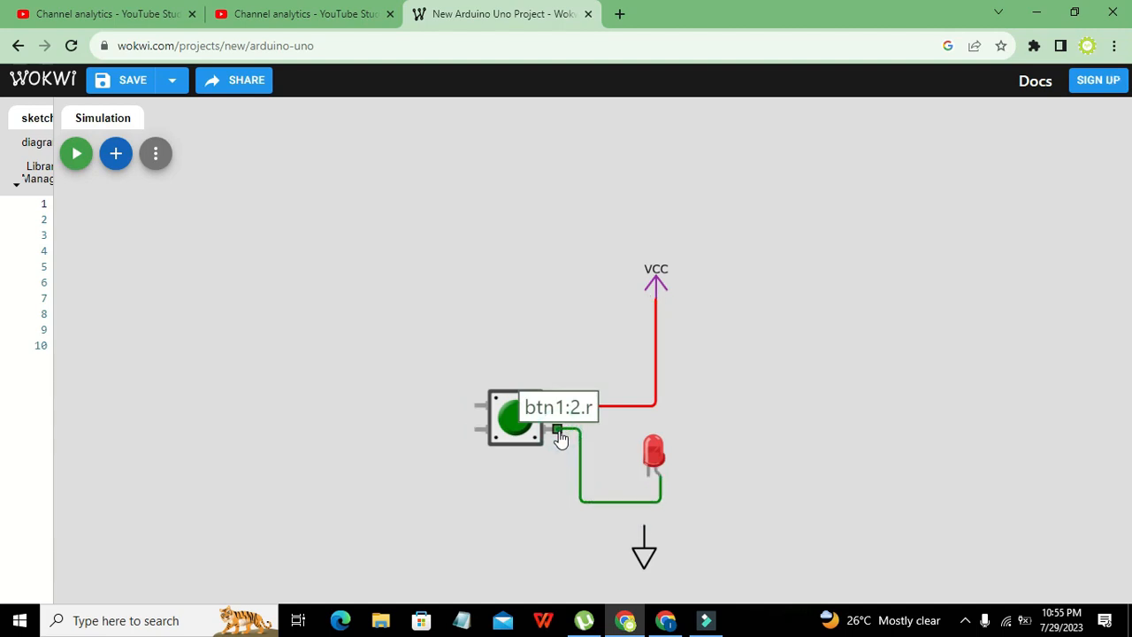
mouse_move(649, 507)
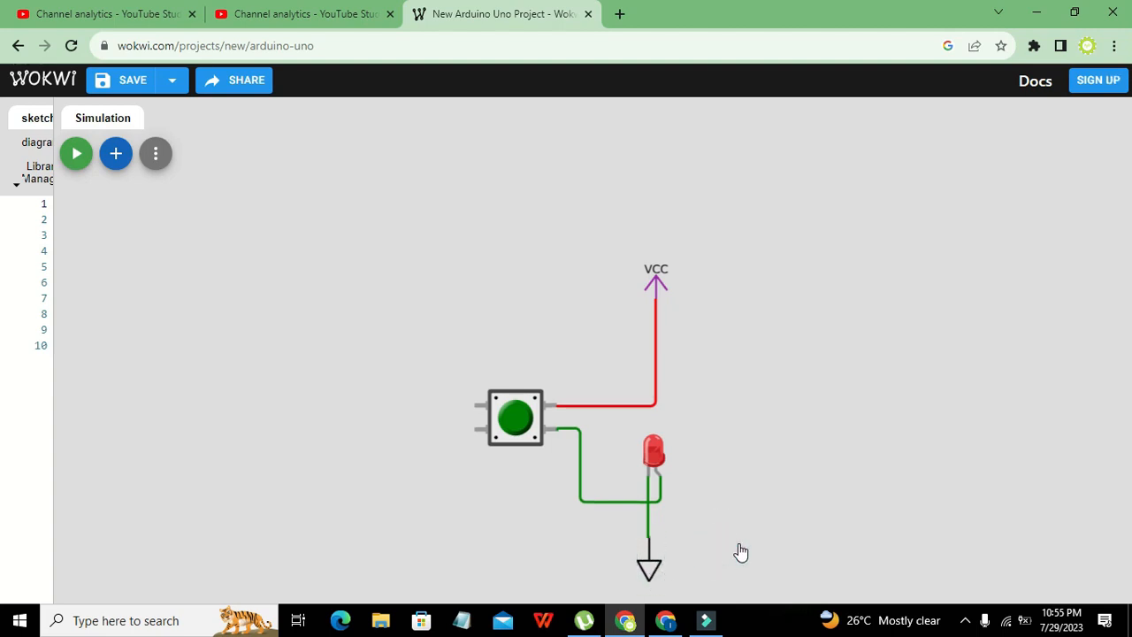
click(648, 564)
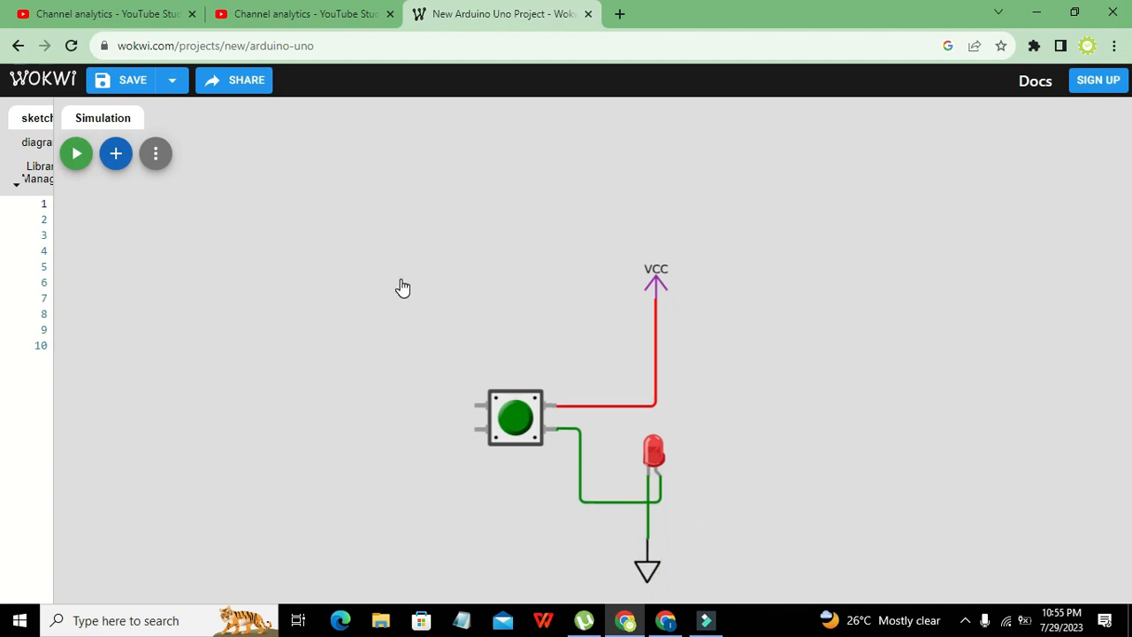
Start the simulation and press the pushbutton so the LED lights.
click(76, 153)
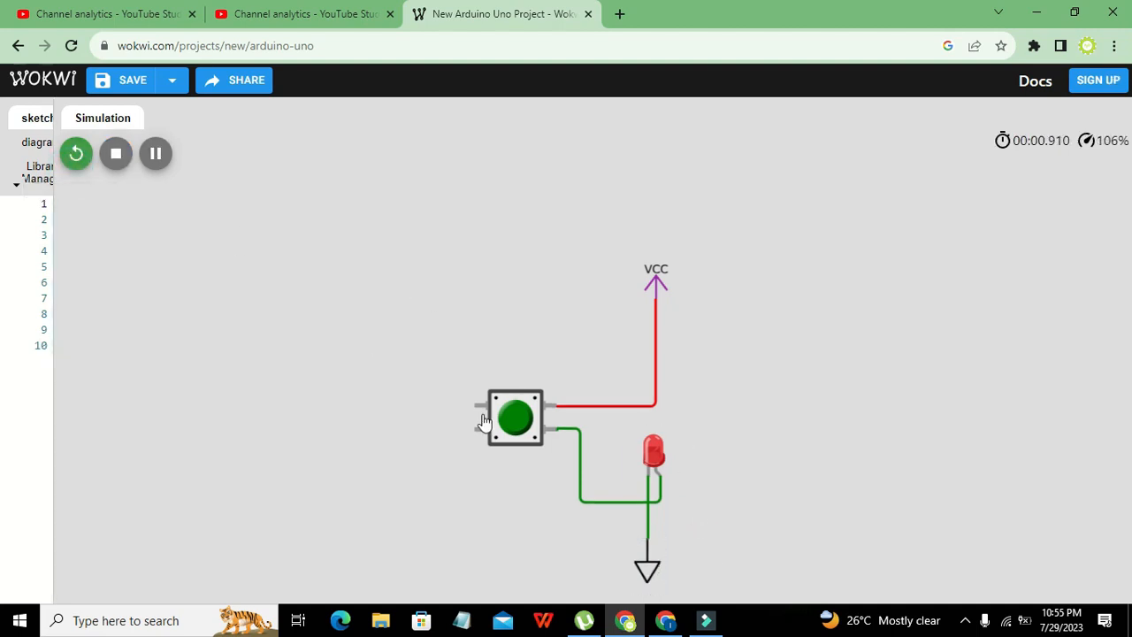
click(516, 416)
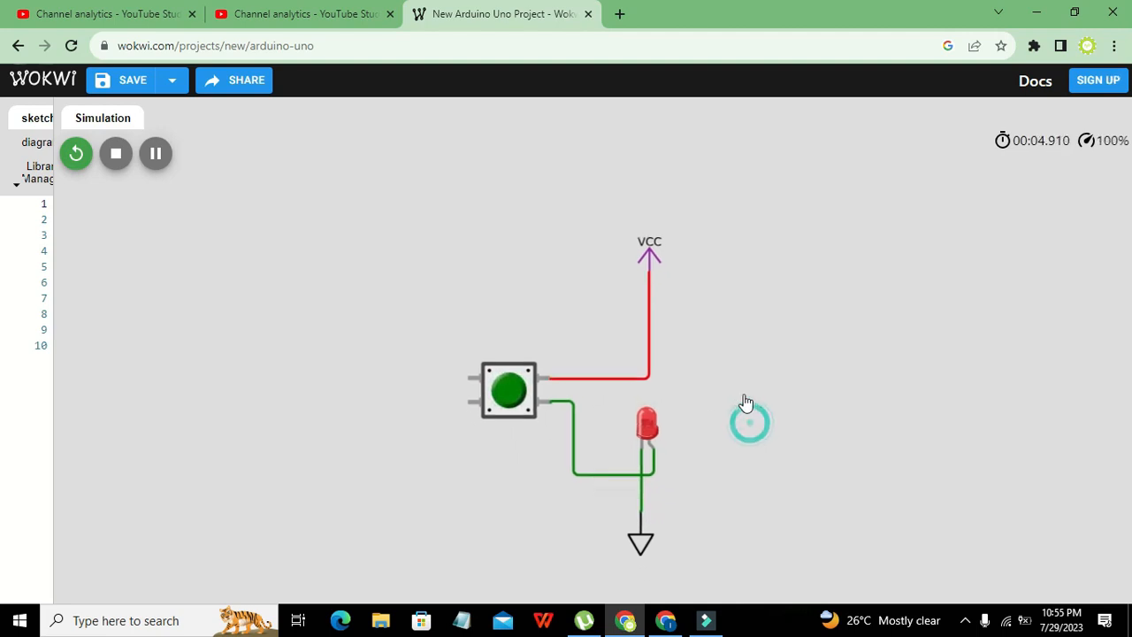
click(509, 387)
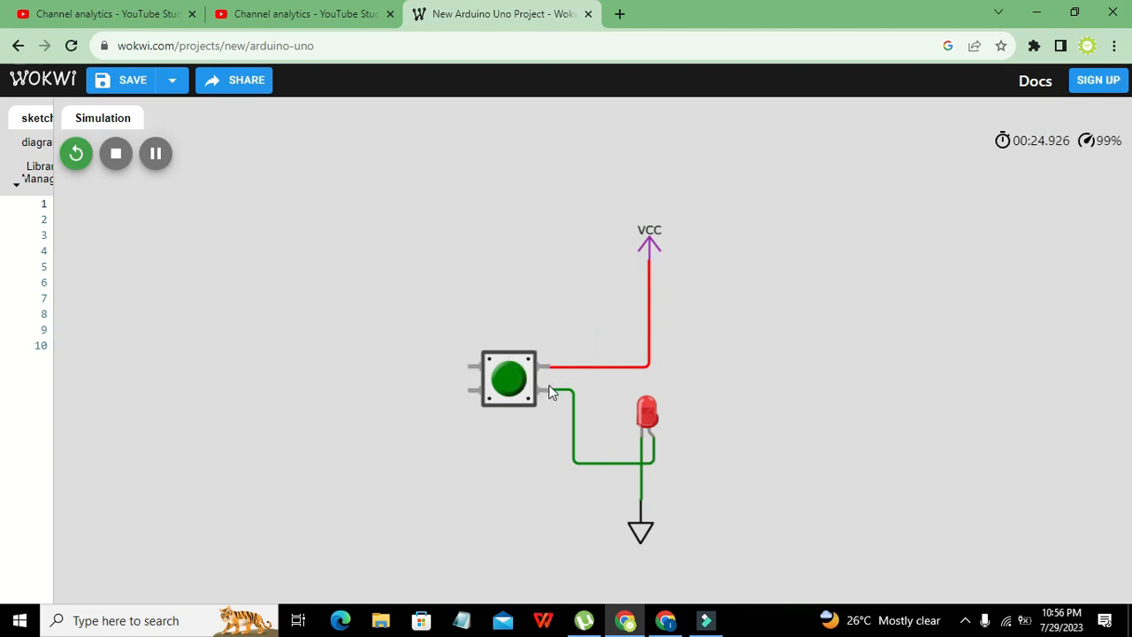
mouse_move(542, 371)
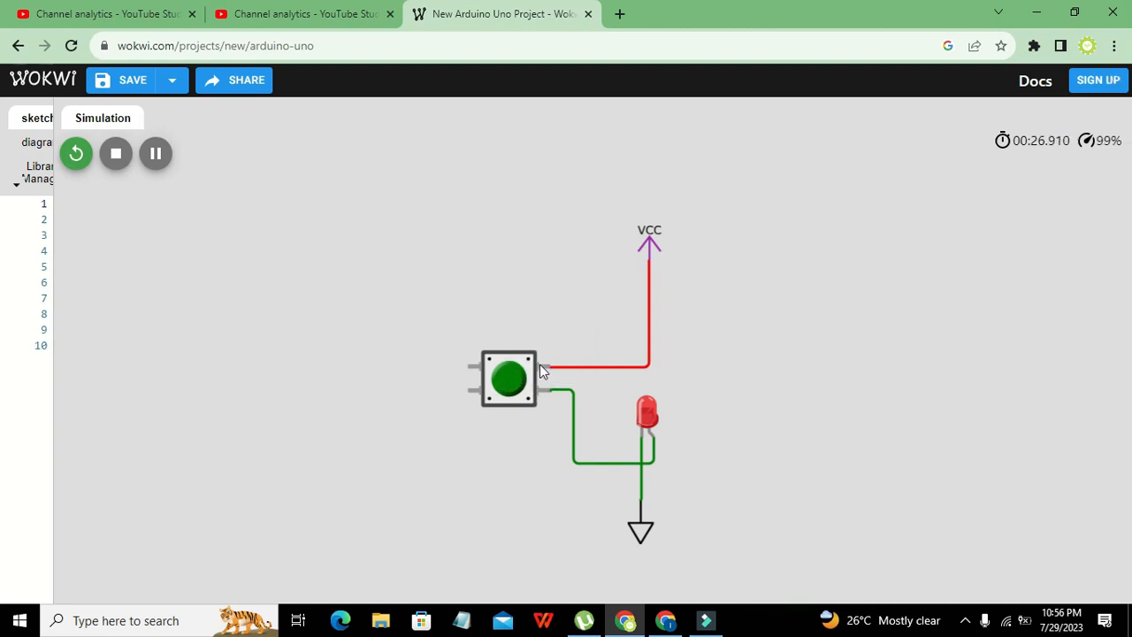
mouse_move(516, 401)
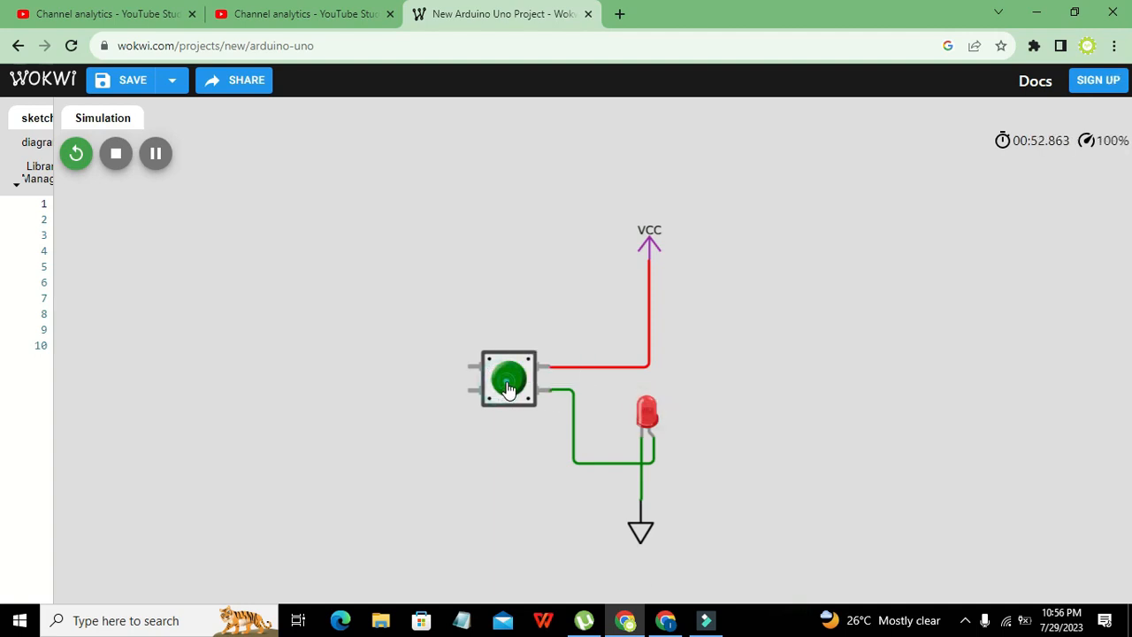
click(508, 380)
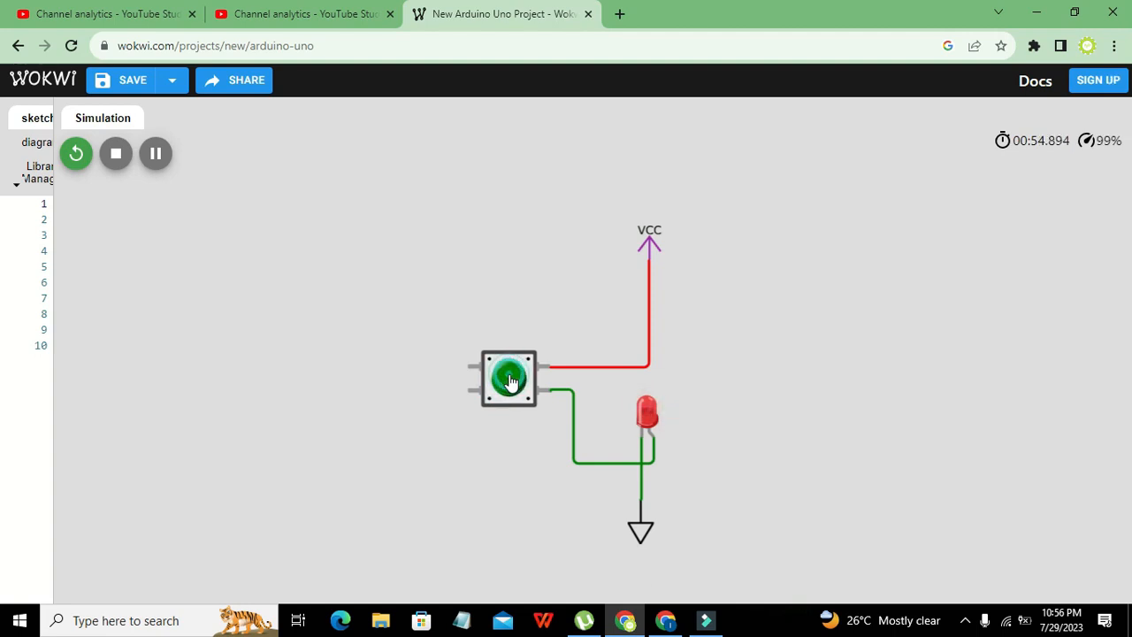